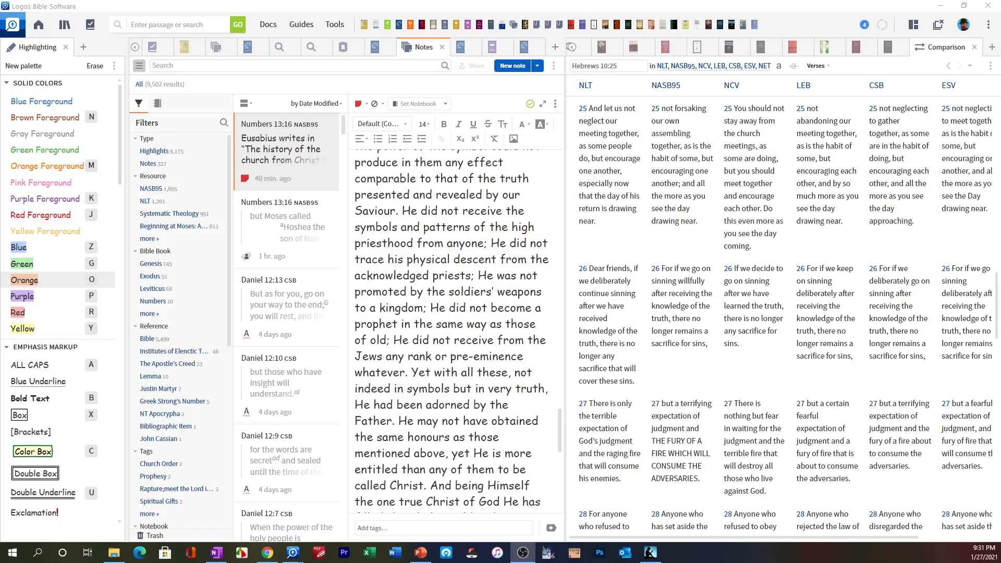
{"action": "mouse_move", "coordinate": [923, 433]}
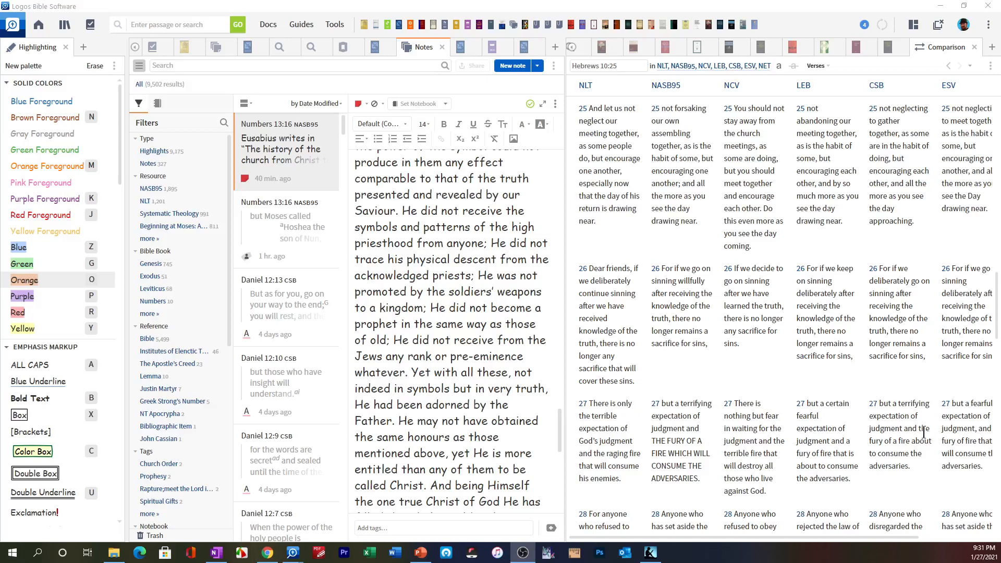
{"action": "mouse_move", "coordinate": [564, 347]}
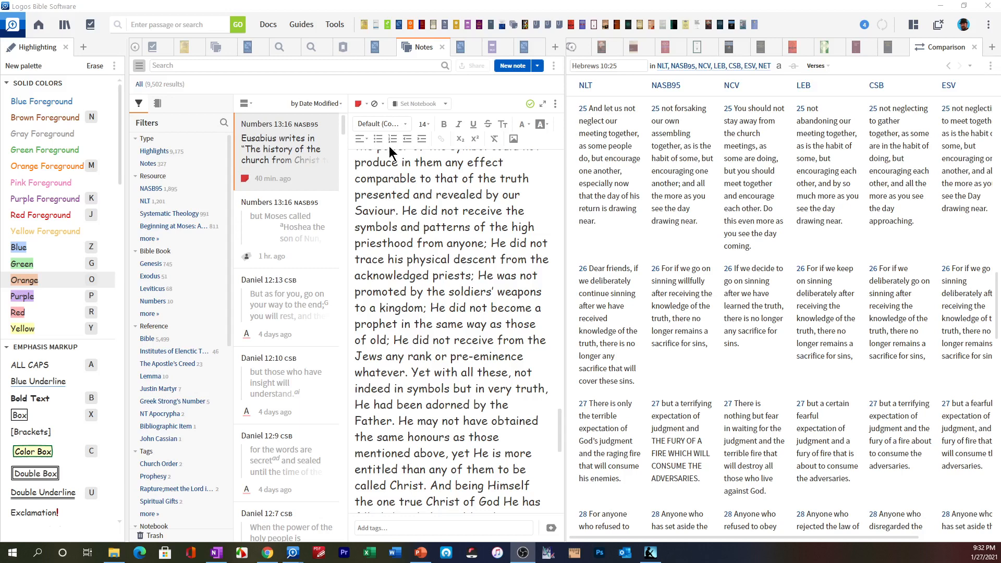
{"action": "mouse_move", "coordinate": [389, 151]}
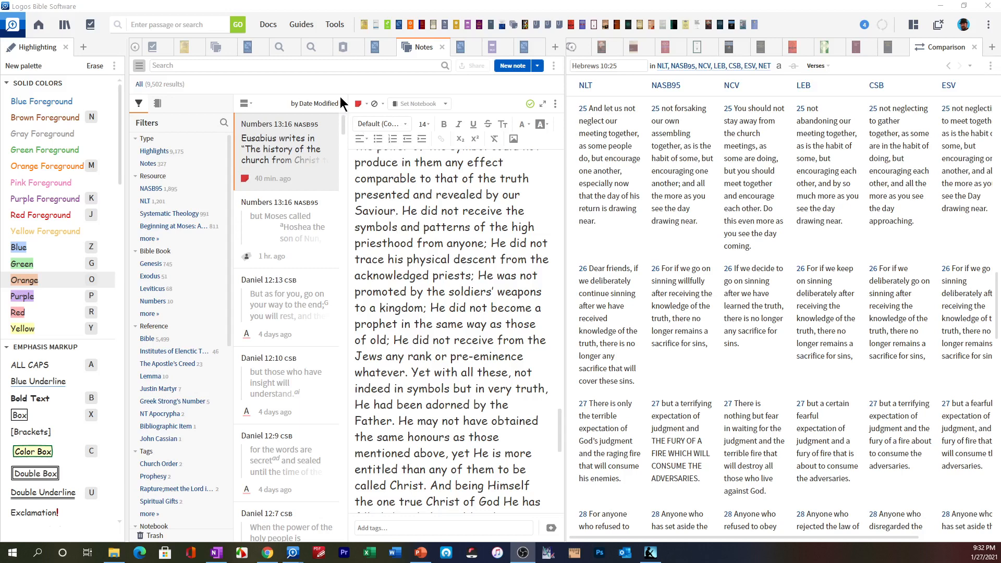
{"action": "mouse_move", "coordinate": [341, 103]}
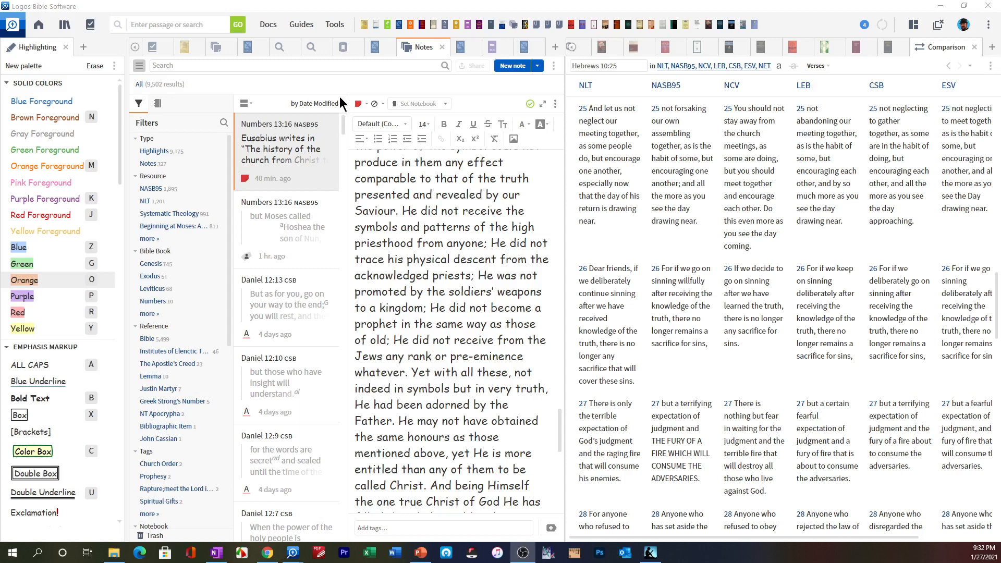
{"action": "mouse_move", "coordinate": [341, 80]}
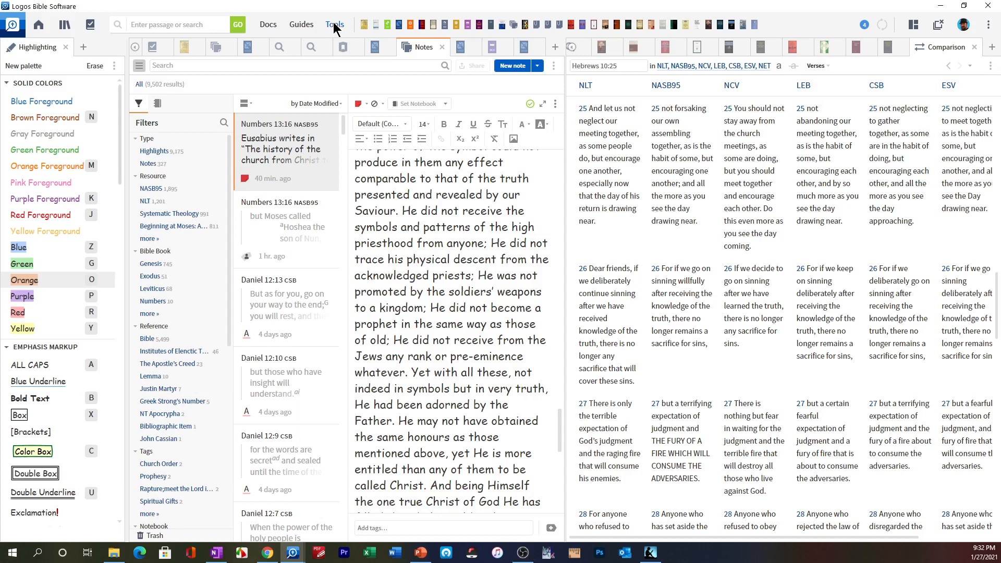
Step: Bring up the Tools menu listing Atlas, Canvas, Factbook, Notes and Concordance
{"action": "left_click", "coordinate": [333, 25]}
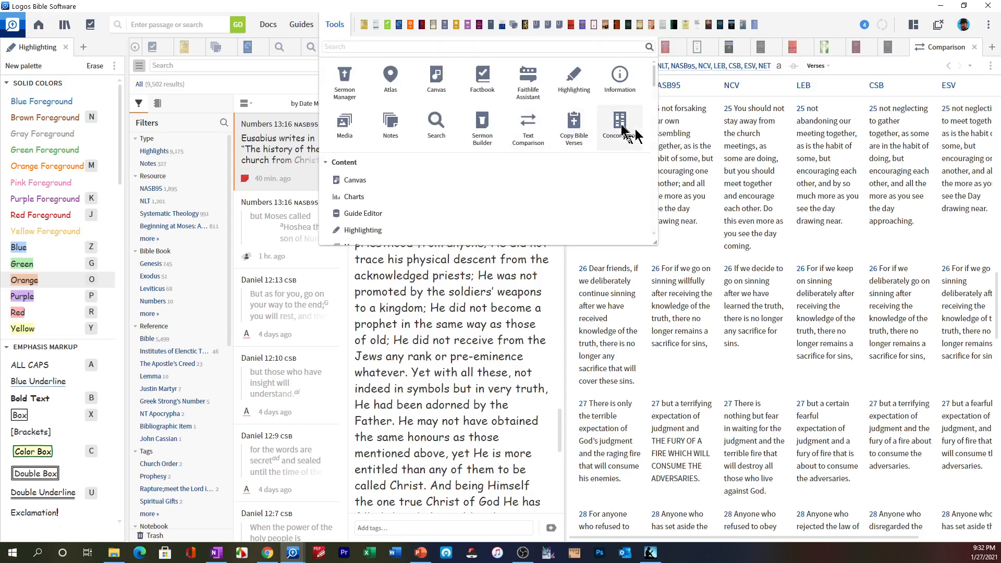
{"action": "mouse_move", "coordinate": [618, 123]}
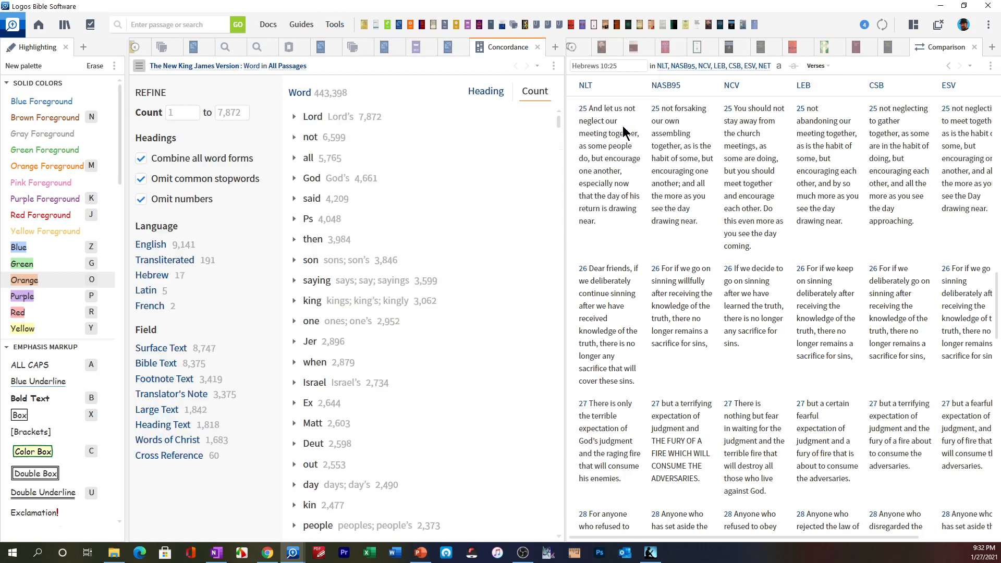
{"action": "mouse_move", "coordinate": [447, 308]}
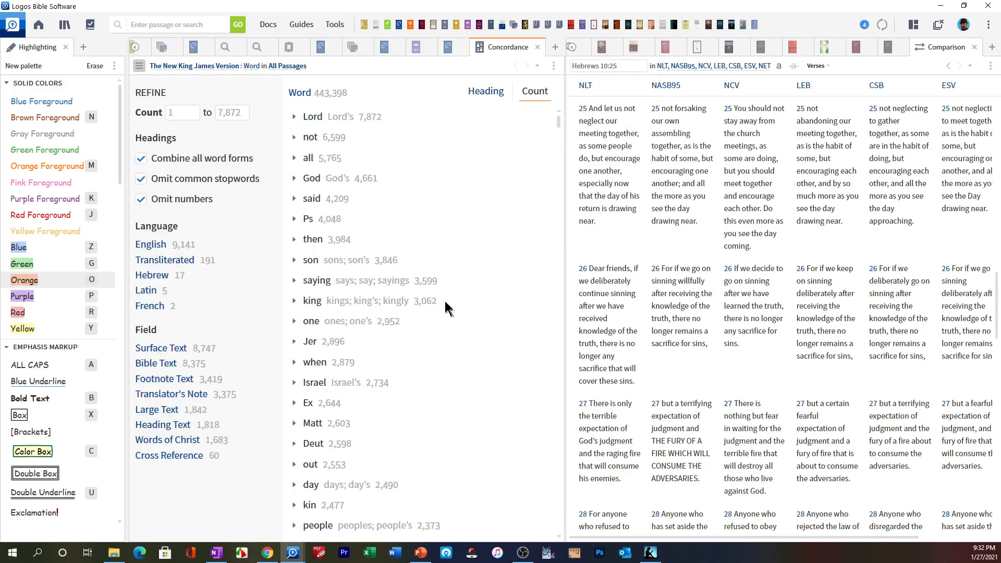
{"action": "mouse_move", "coordinate": [354, 325]}
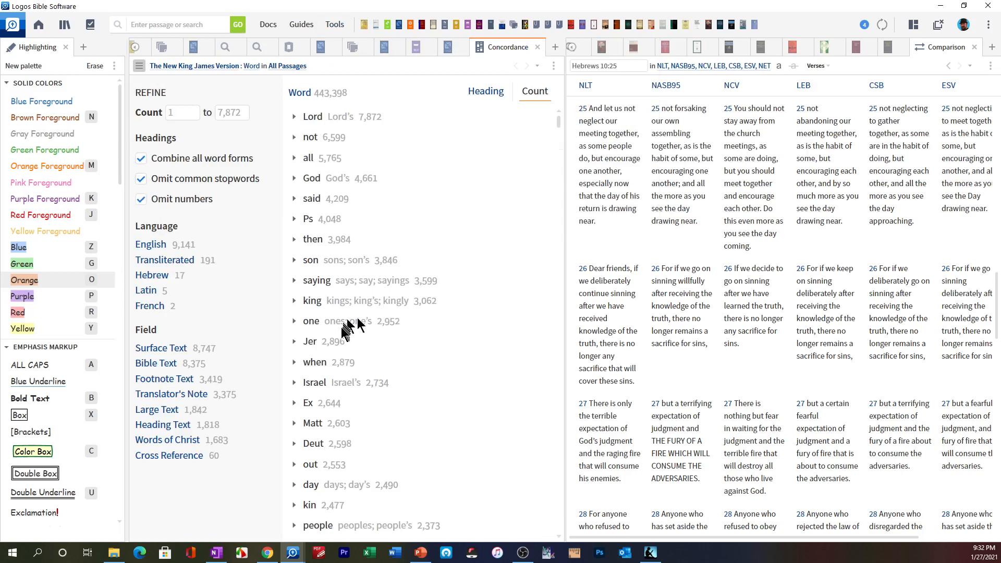
{"action": "mouse_move", "coordinate": [203, 486]}
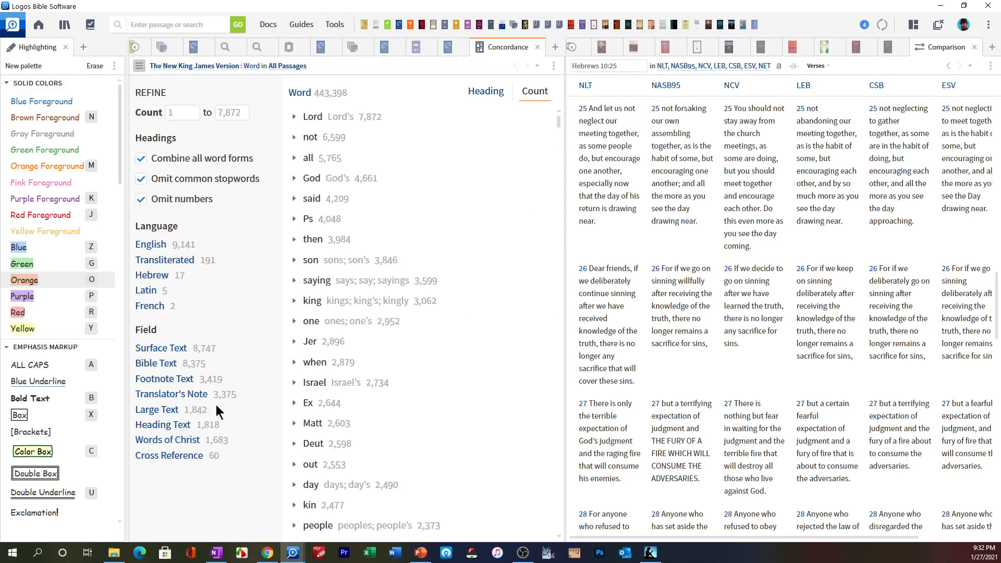
{"action": "mouse_move", "coordinate": [253, 355]}
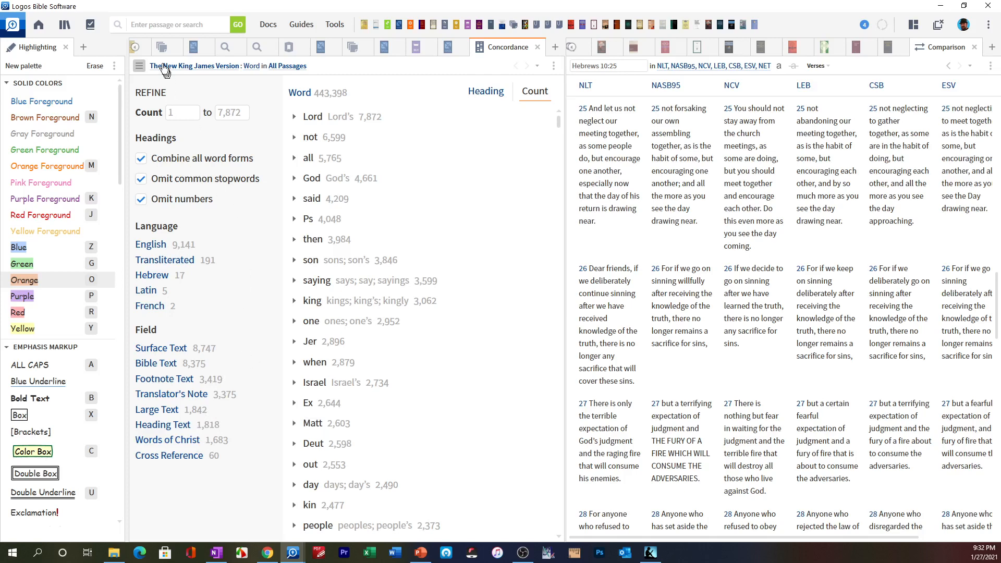
{"action": "mouse_move", "coordinate": [173, 71]}
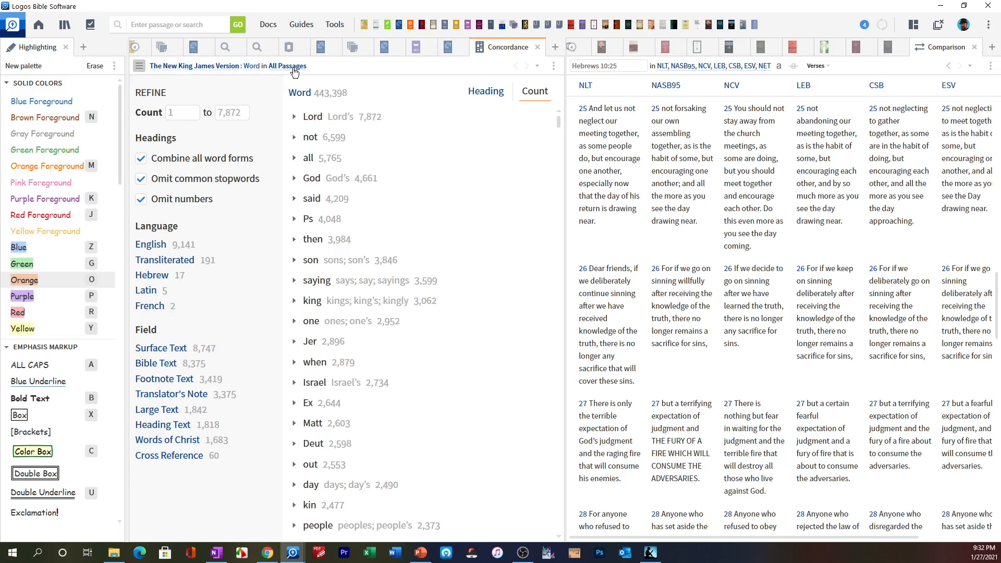
{"action": "mouse_move", "coordinate": [185, 74]}
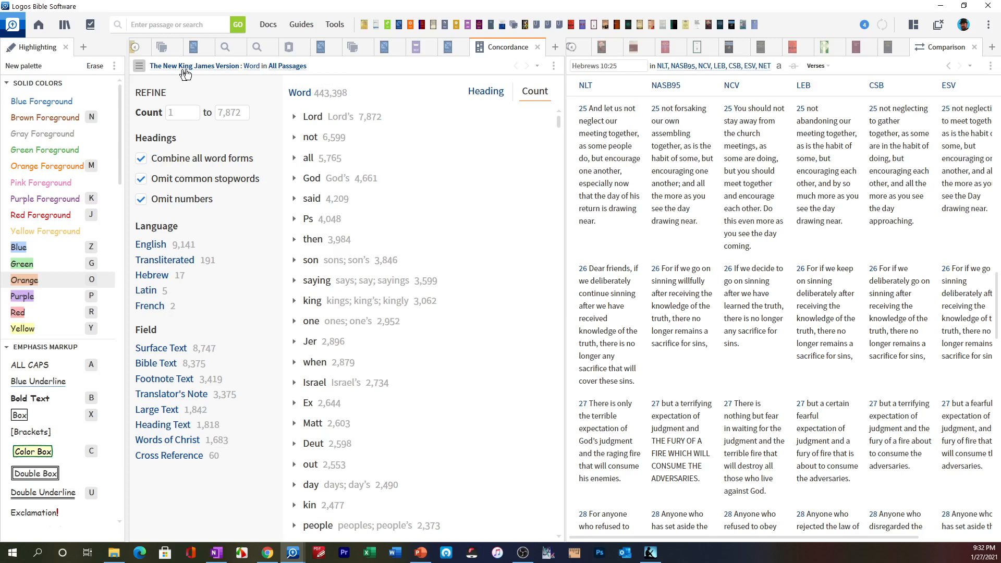
{"action": "mouse_move", "coordinate": [188, 71]}
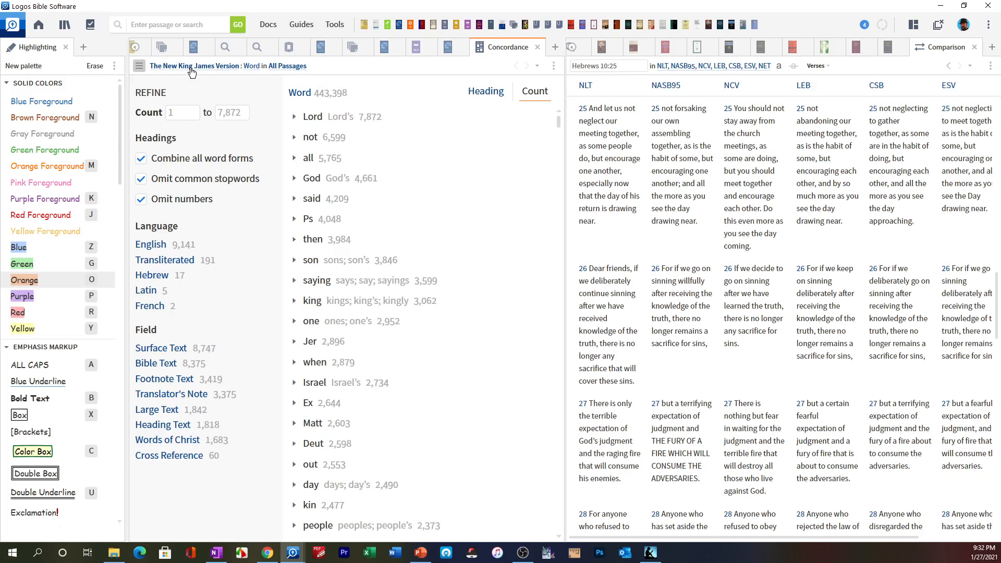
{"action": "mouse_move", "coordinate": [249, 89]}
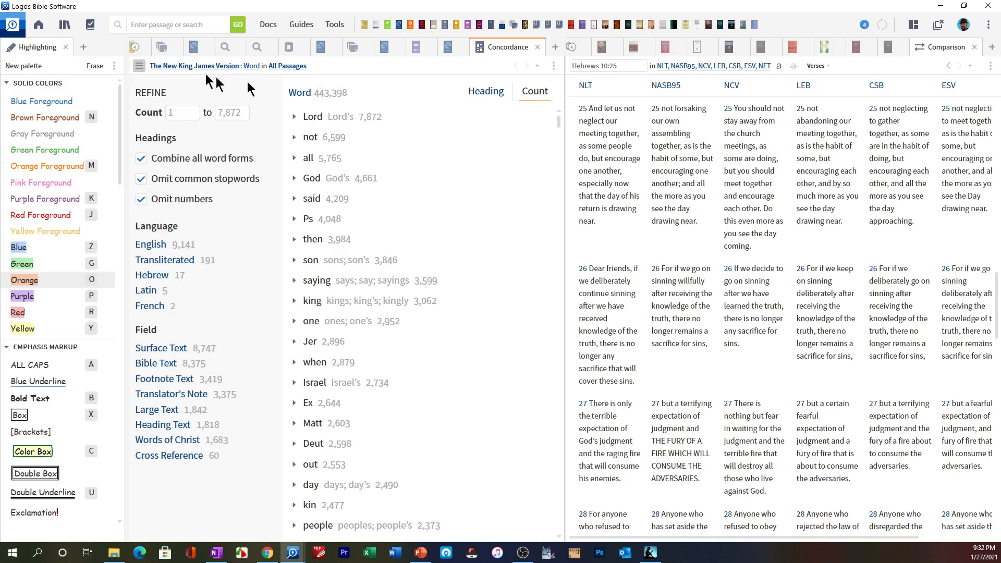
{"action": "mouse_move", "coordinate": [537, 71]}
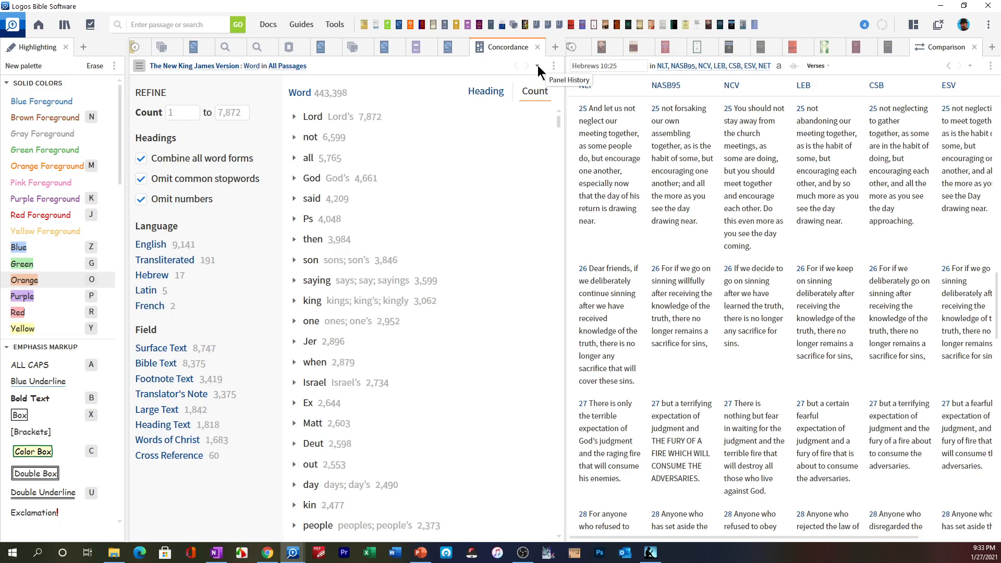
{"action": "mouse_move", "coordinate": [538, 71]}
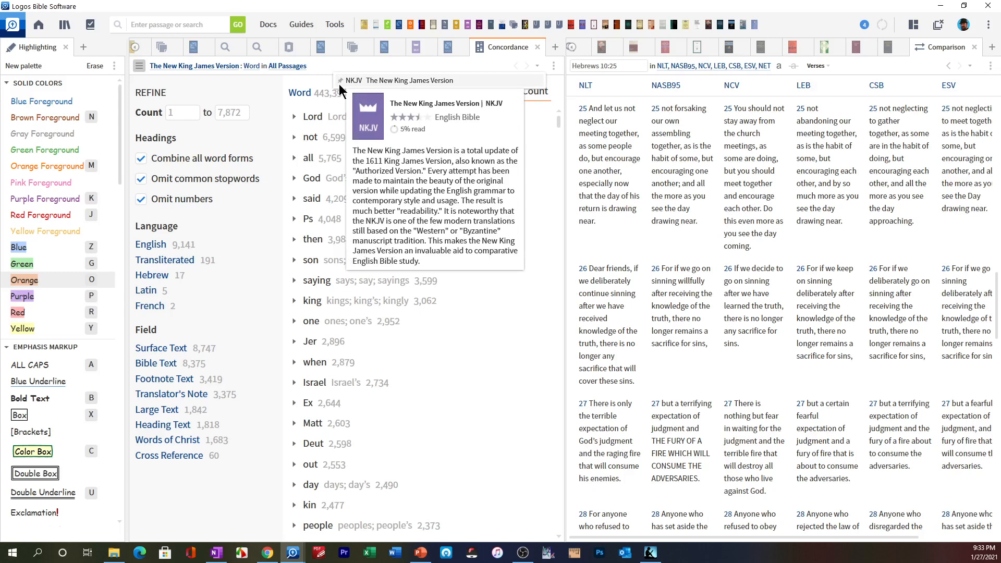
{"action": "mouse_move", "coordinate": [529, 160]}
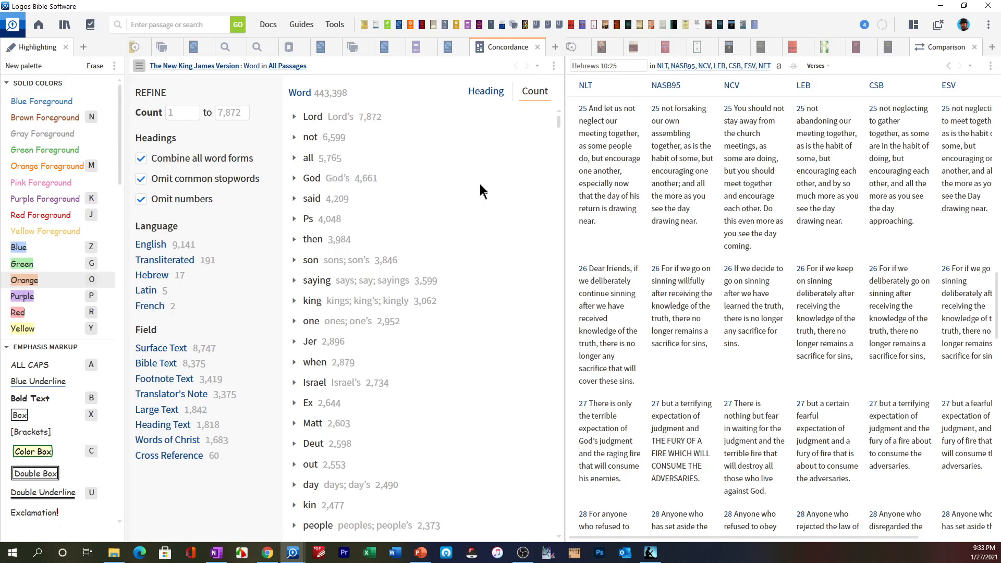
{"action": "mouse_move", "coordinate": [474, 158]}
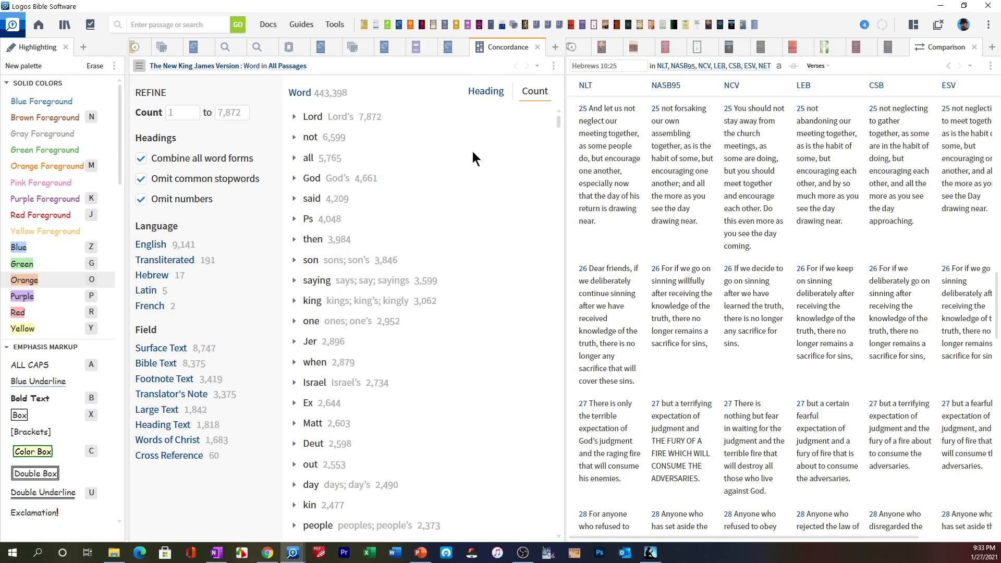
{"action": "mouse_move", "coordinate": [485, 92]}
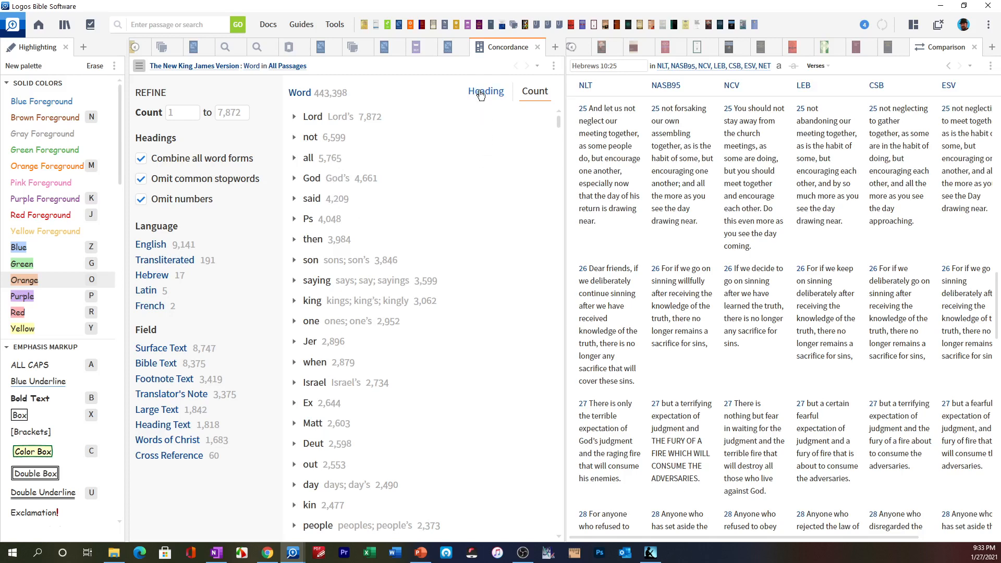
Step: Sort the NKJV concordance words by heading and start a find search over the list
{"action": "left_click", "coordinate": [485, 91]}
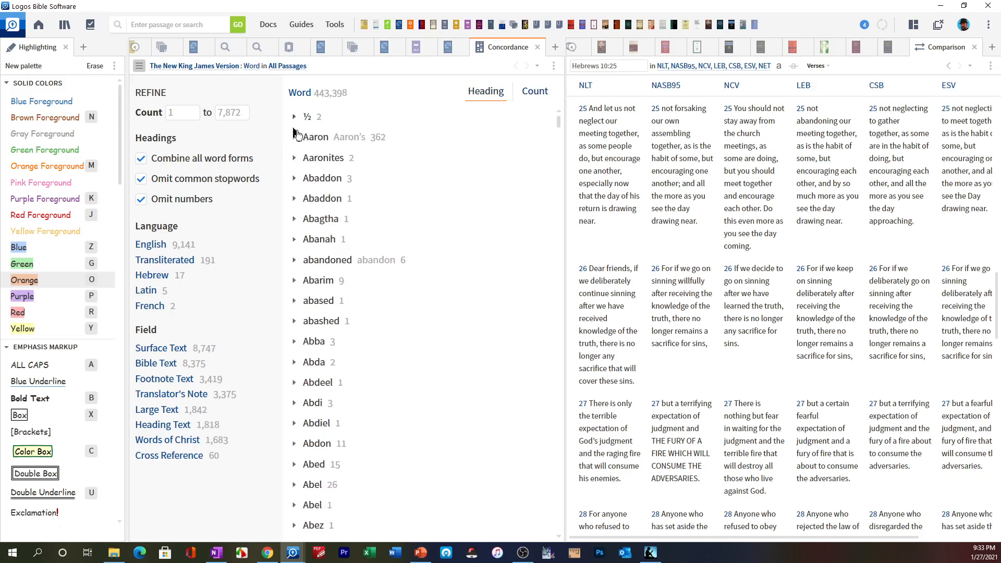
{"action": "mouse_move", "coordinate": [313, 419]}
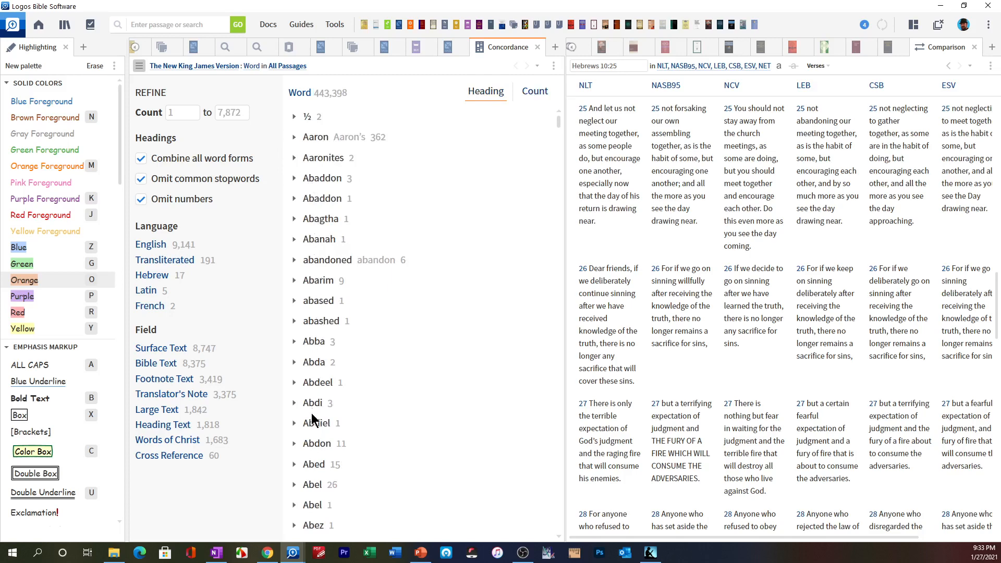
{"action": "mouse_move", "coordinate": [363, 361]}
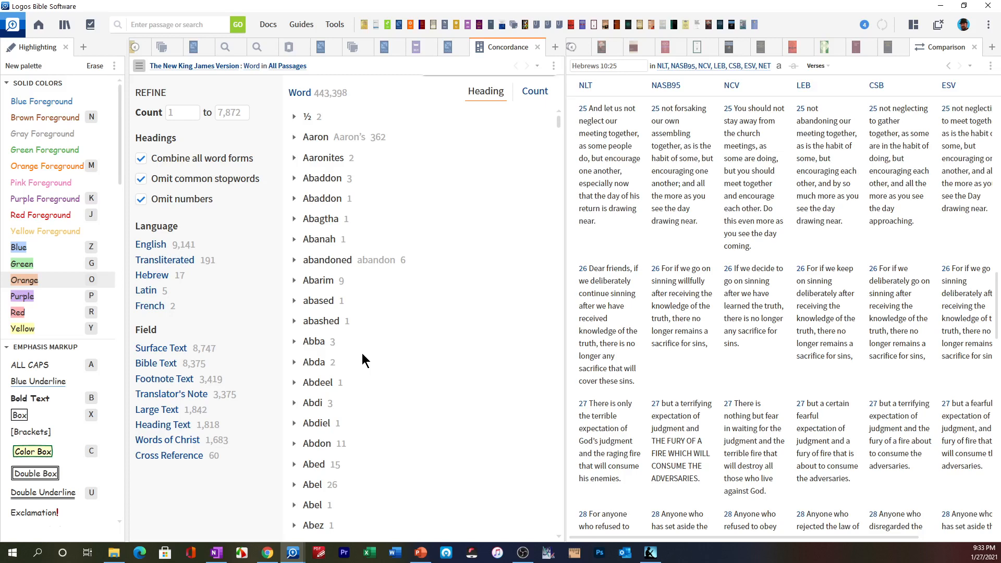
{"action": "key", "text": "ctrl+f"}
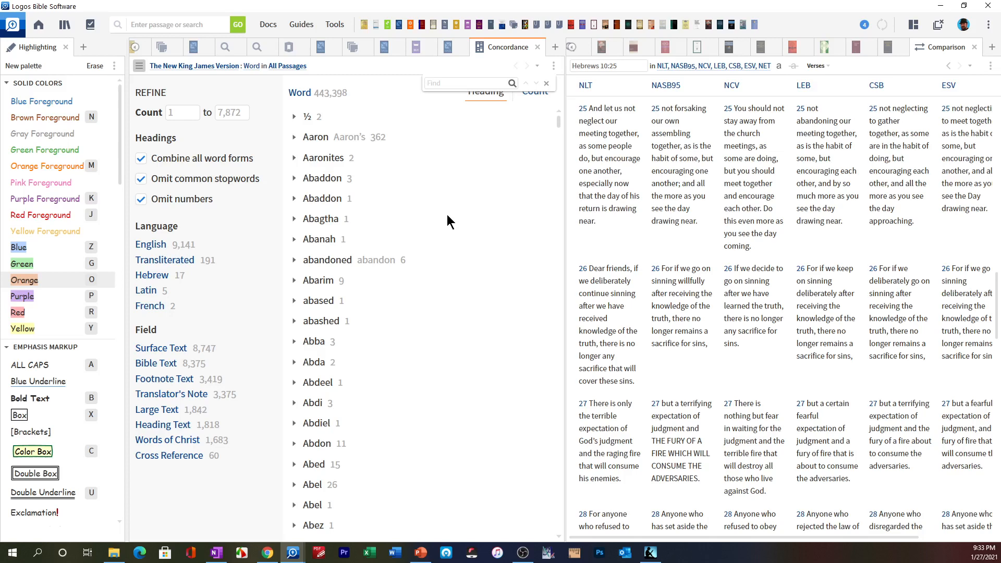
Step: Search the word list for 'Jo' to jump to Joshua with its 236 occurrences
{"action": "type", "text": "Joshua"}
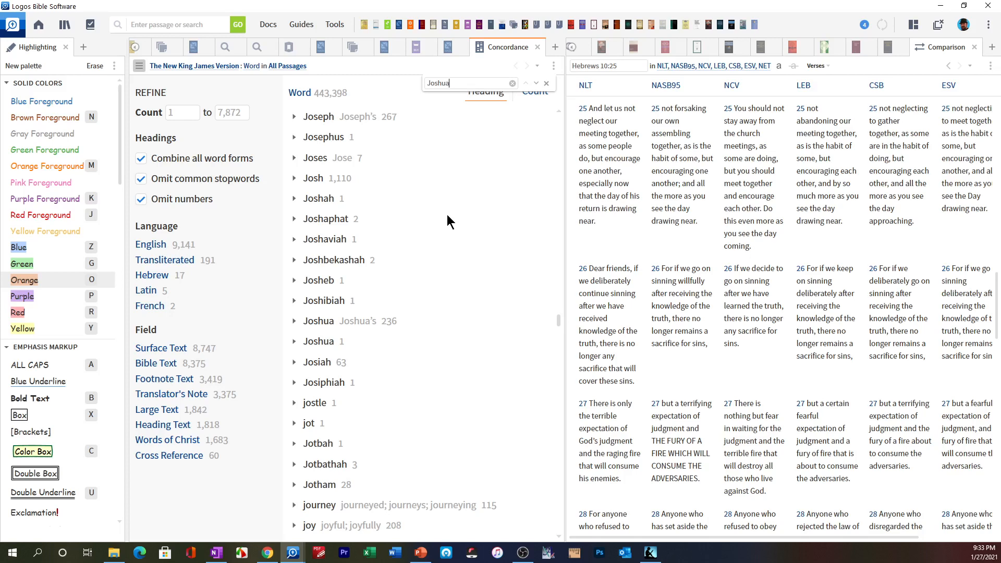
{"action": "mouse_move", "coordinate": [294, 356]}
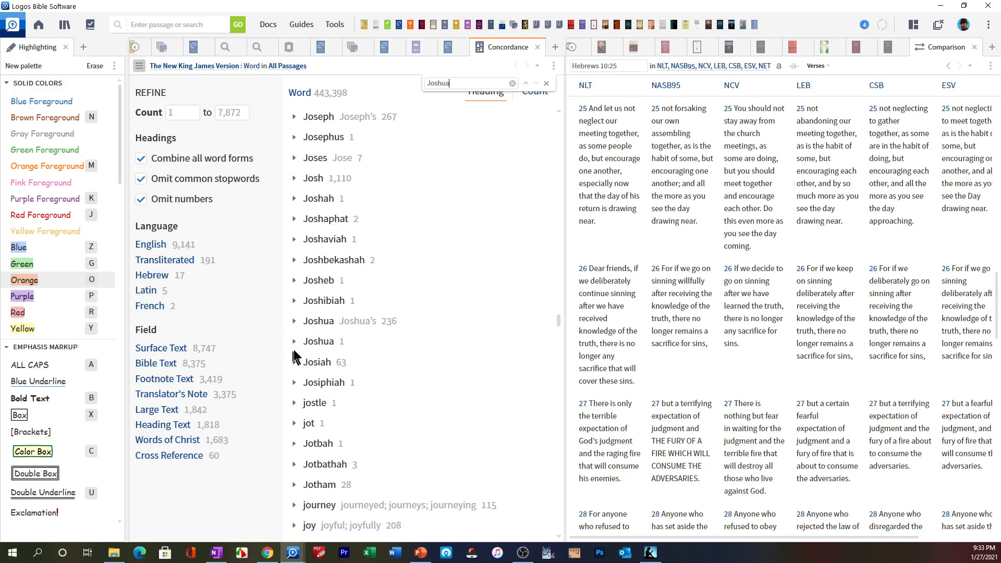
{"action": "mouse_move", "coordinate": [295, 345]}
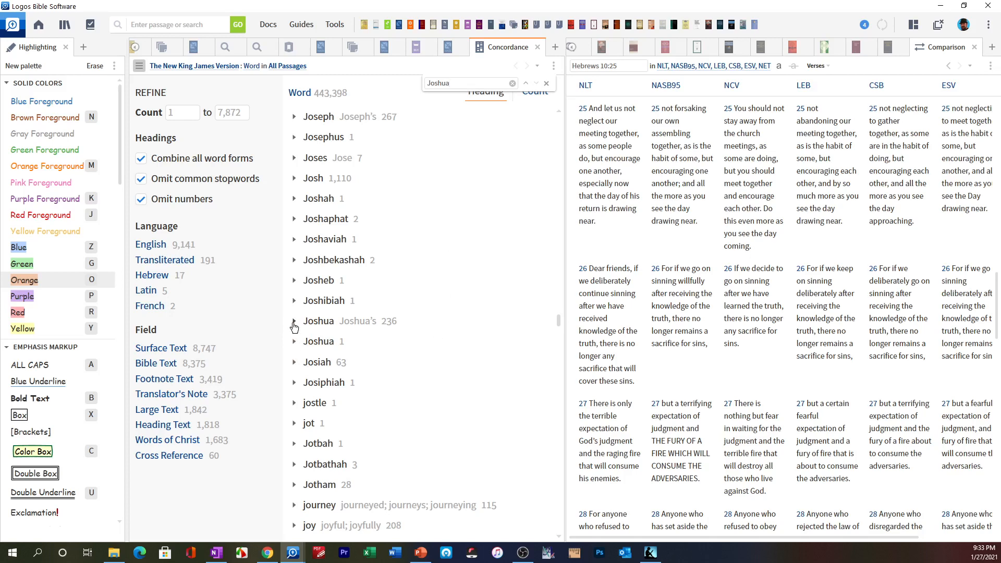
Step: Expand Joshua (236) and scroll through its highlighted verses from Exodus onward
{"action": "left_click", "coordinate": [294, 321]}
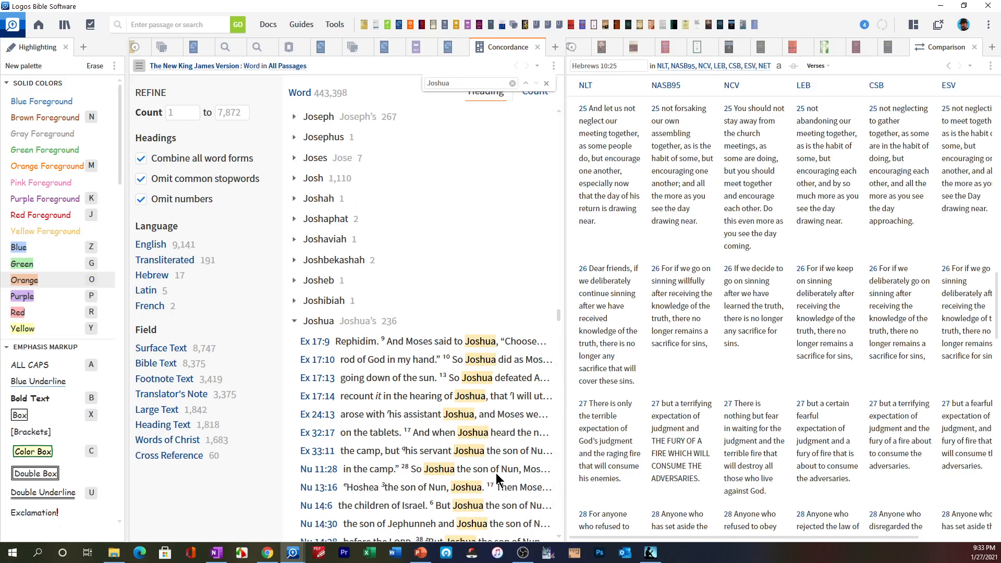
{"action": "scroll", "scroll_direction": "down", "scroll_amount": 3}
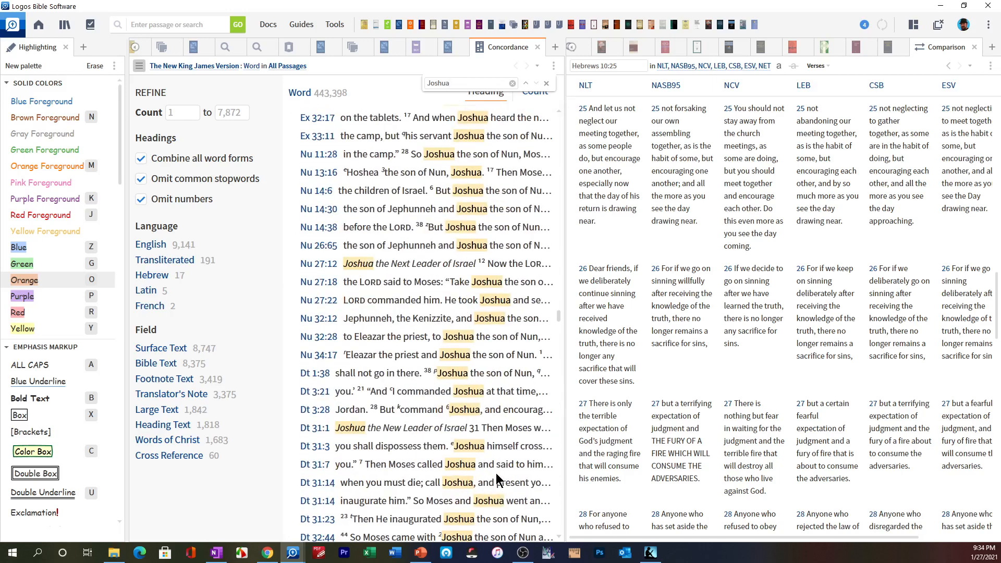
{"action": "left_click", "coordinate": [294, 215]}
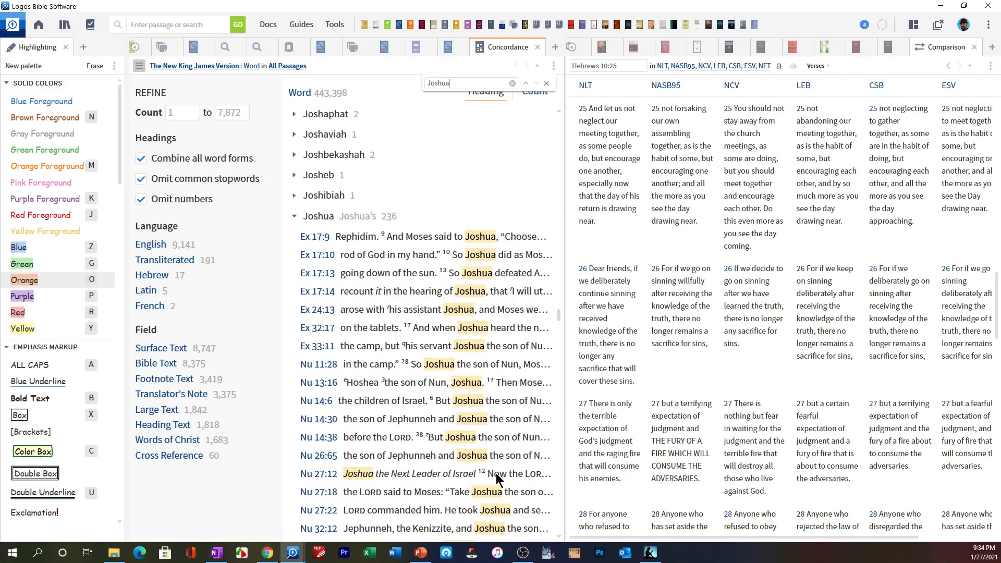
{"action": "scroll", "scroll_direction": "down", "scroll_amount": 3}
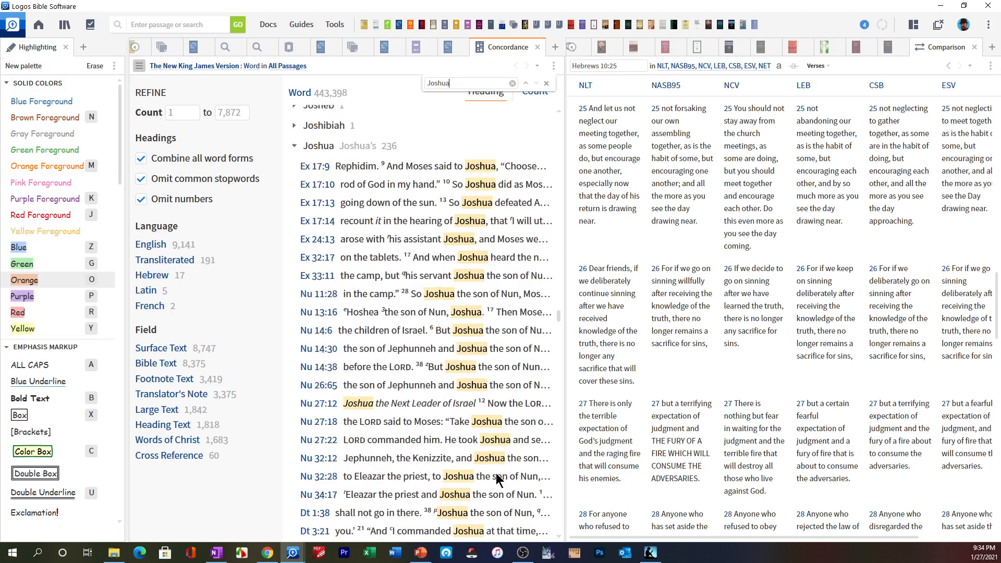